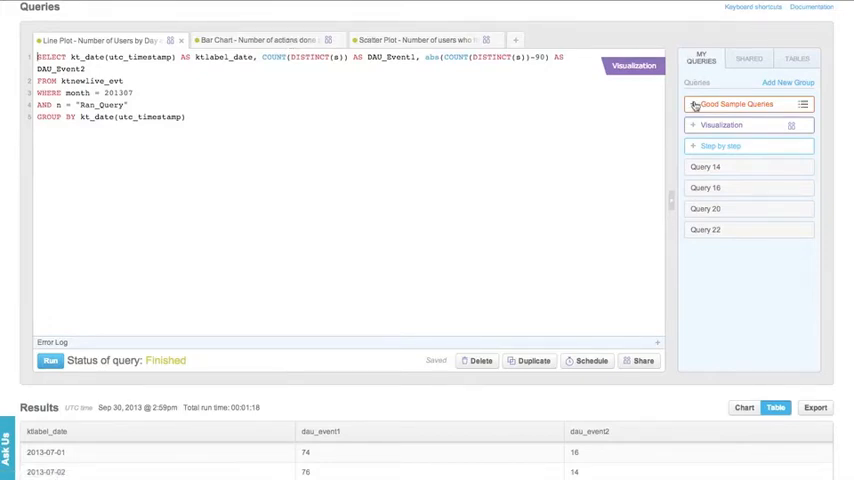
- Expand the Good Sample Queries group, then switch to the shared query library
left_click(738, 104)
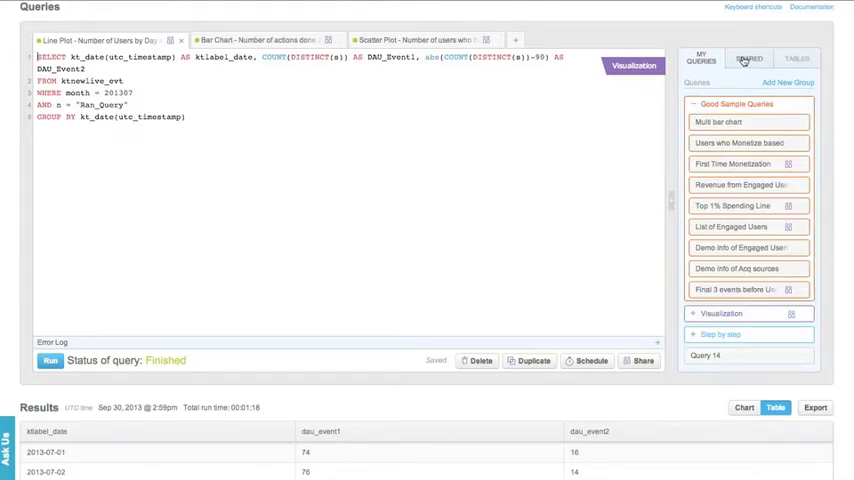
left_click(749, 58)
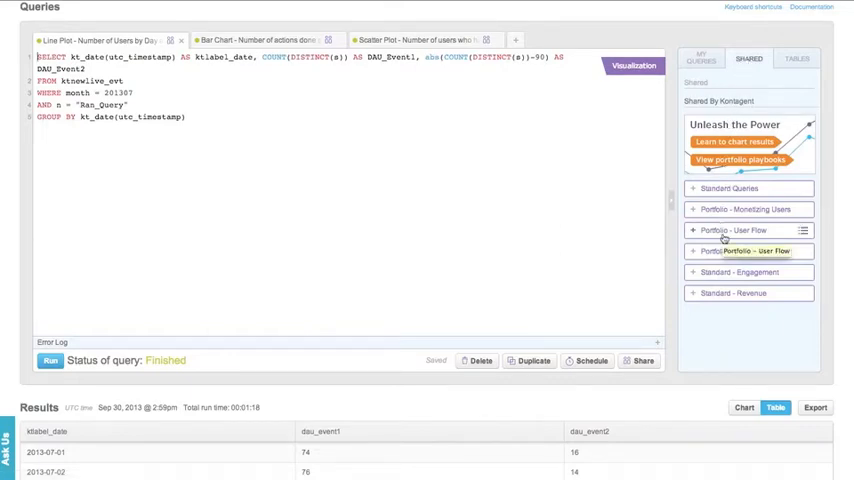
- Expand Portfolio - User Flow to reveal its install queries, then browse tables
left_click(732, 230)
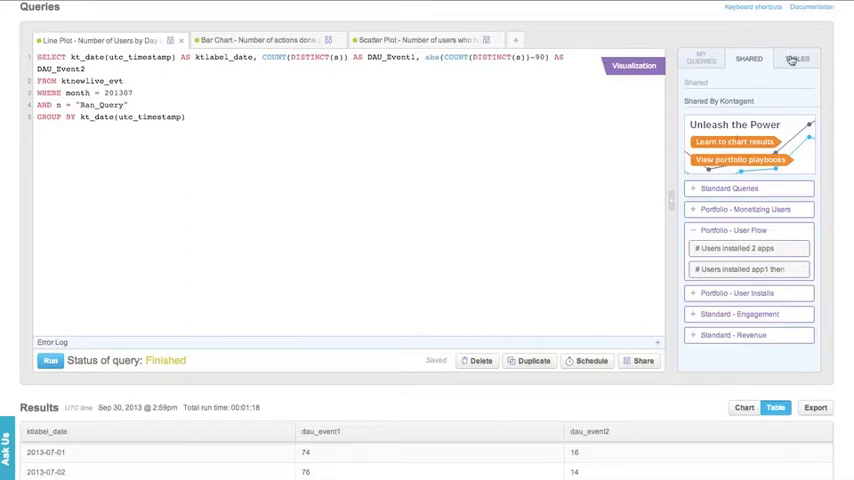
left_click(797, 58)
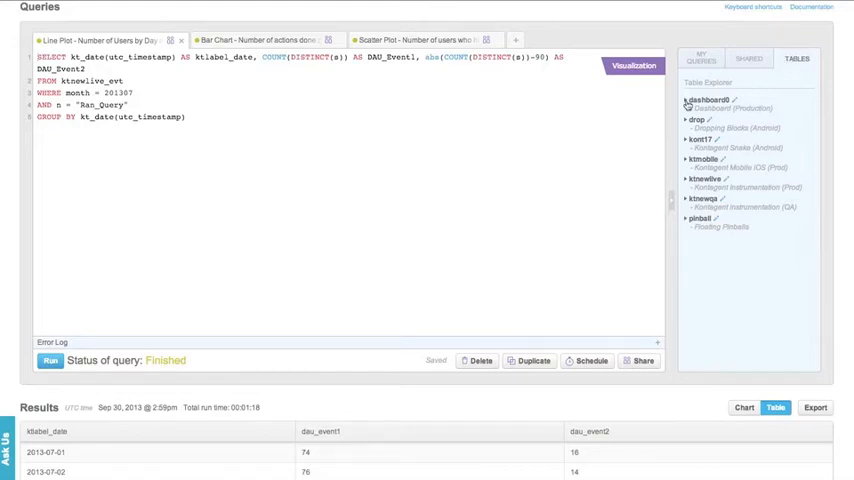
- Expand dashboard0 to list its tables, then open the query's sharing options
left_click(707, 99)
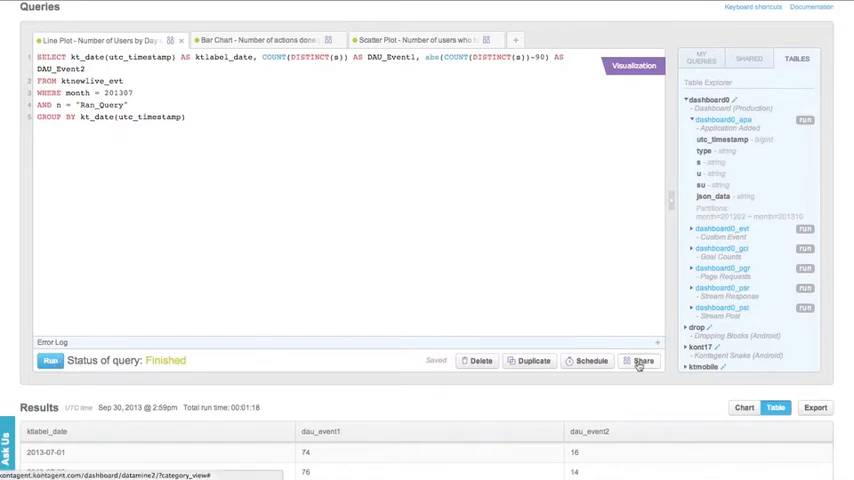
left_click(638, 360)
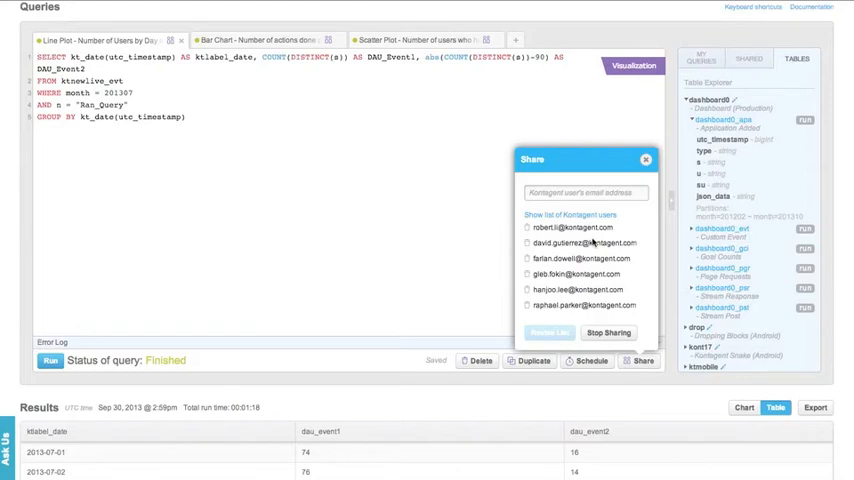
- Open the Schedule Query dialog, showing Daily repeats from Oct 02, 2013
left_click(646, 160)
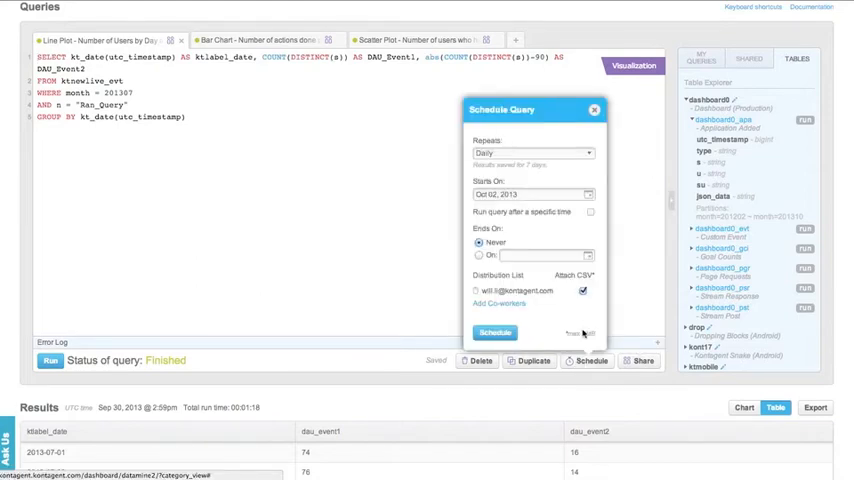
- View the Daily, Weekly and Monthly repeat choices, then close the dialog
left_click(533, 153)
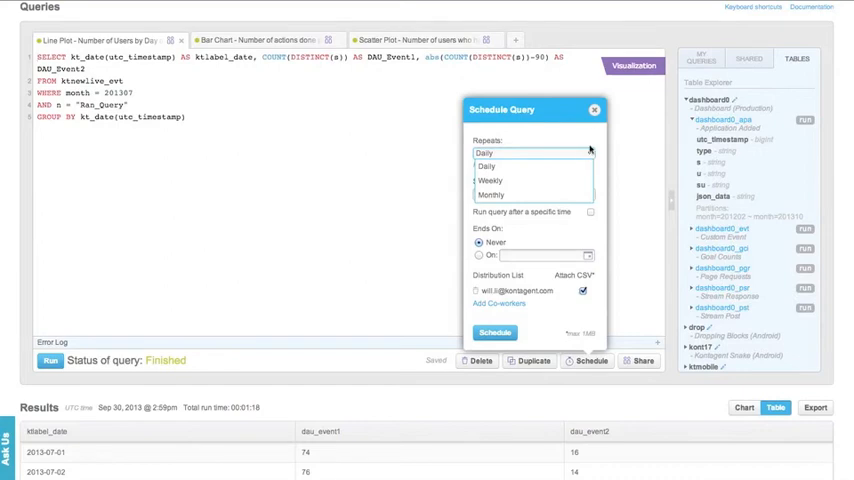
left_click(593, 110)
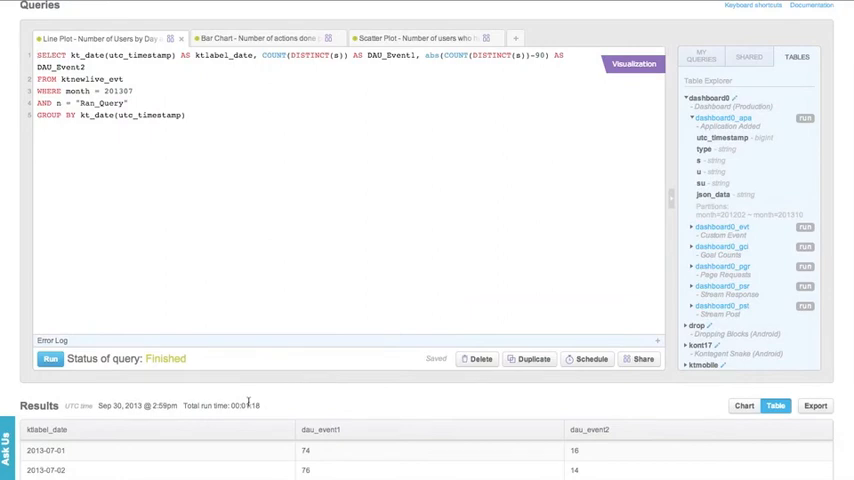
- Show number_of_dm_queries_run by ktlabel_number as a scatter chart
scroll("down", 3)
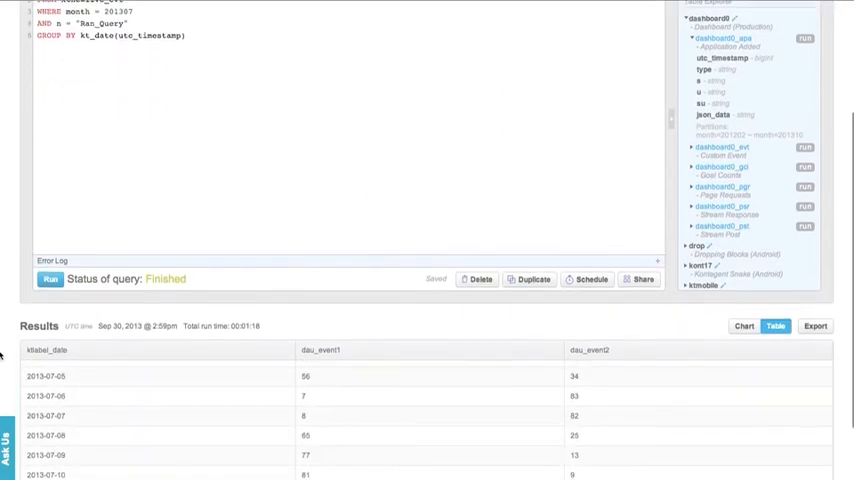
scroll("down", 3)
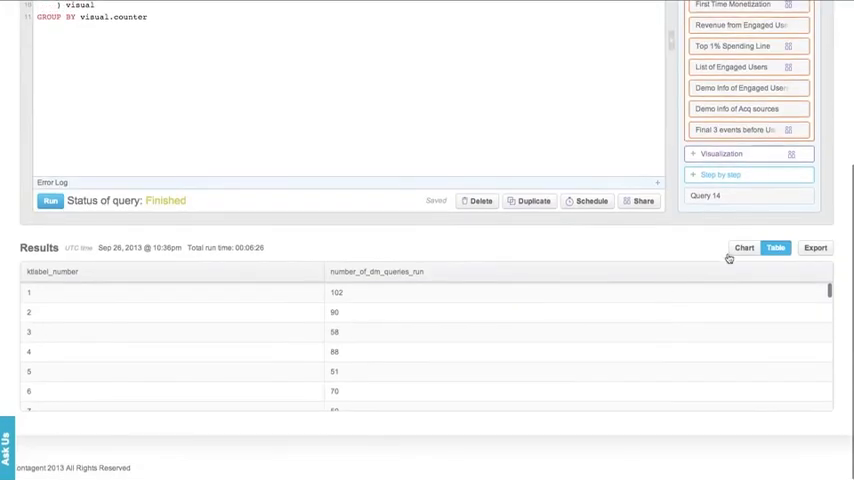
left_click(744, 247)
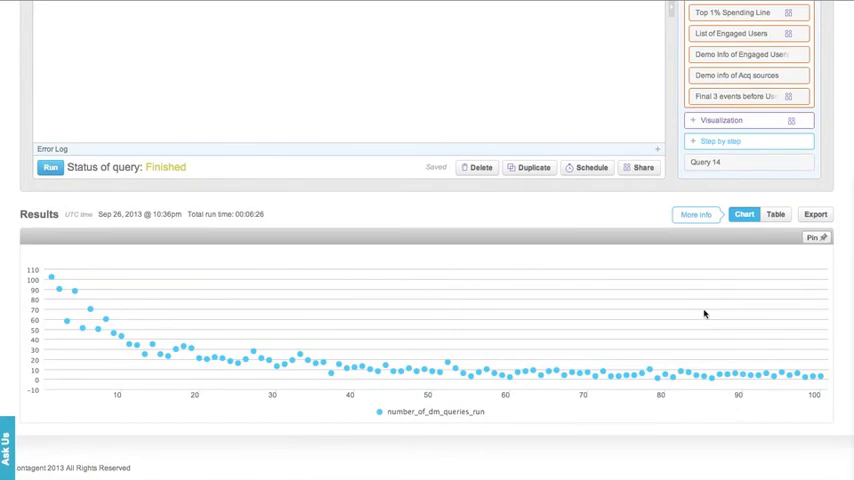